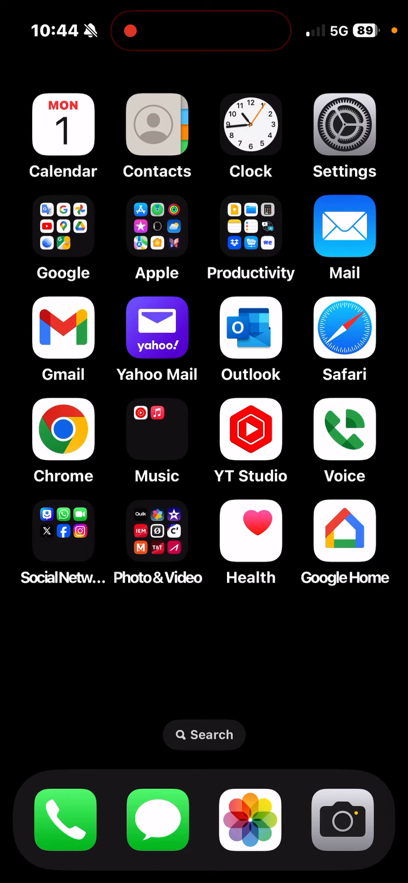
Review the Cellular Data Options in Settings, then bring up Google's 'speed test' search
{"action": "left_click", "coordinate": [343, 125]}
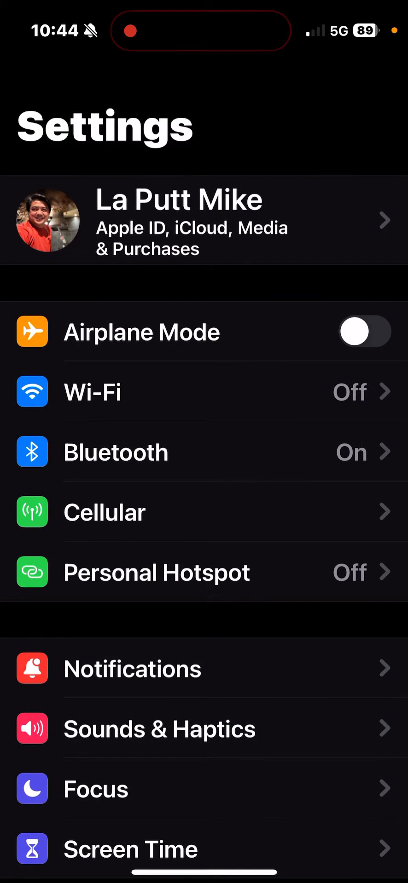
{"action": "left_click", "coordinate": [104, 512]}
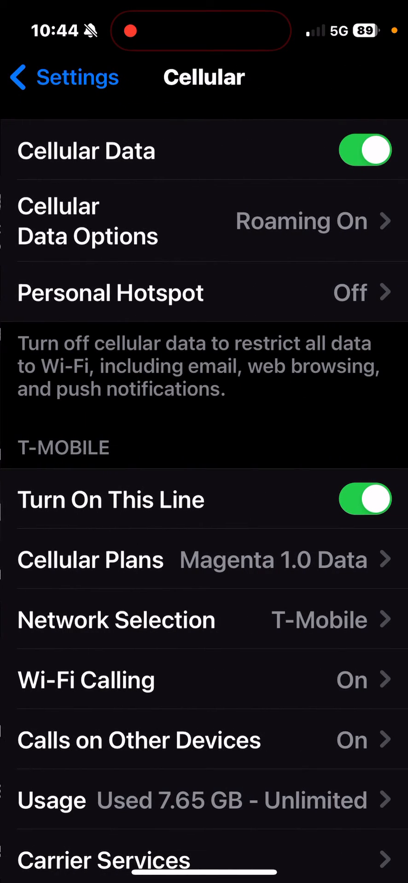
{"action": "left_click", "coordinate": [88, 221]}
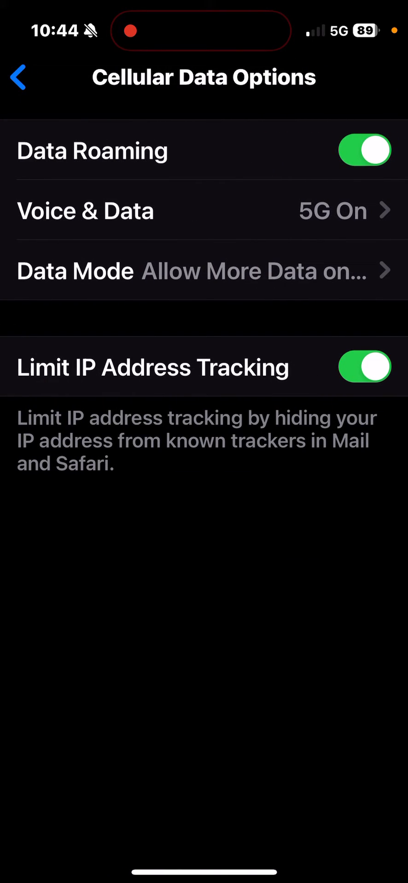
{"action": "left_click", "coordinate": [22, 78]}
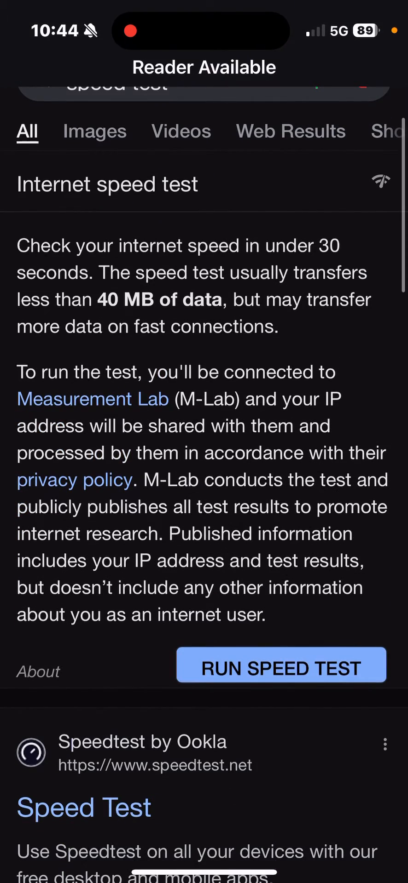
Run the Google speed test over cellular data
{"action": "left_click", "coordinate": [280, 665]}
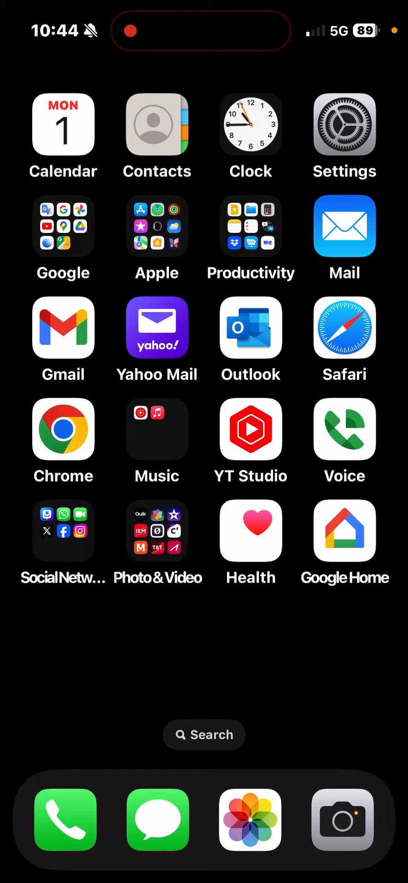
Launch Camera and follow the Location Accuracy alert's Settings link to the Wi-Fi page
{"action": "left_click", "coordinate": [342, 821]}
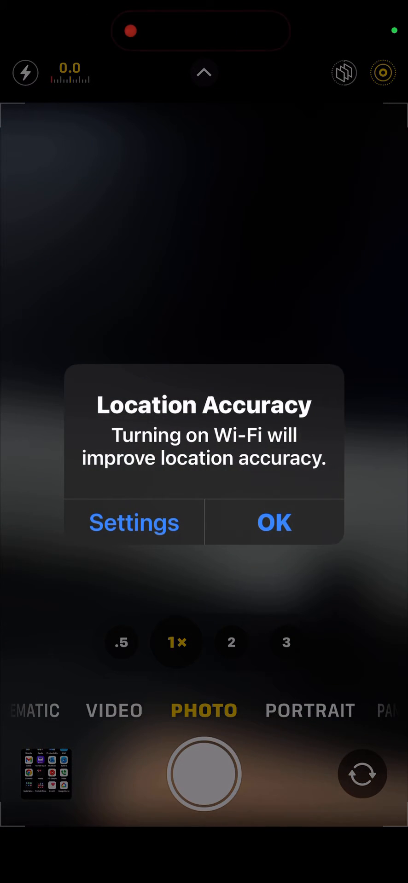
{"action": "left_click", "coordinate": [273, 522]}
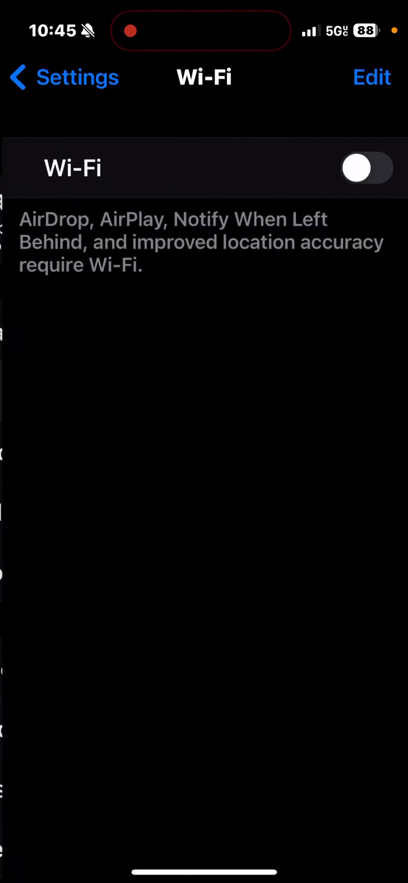
Turn Wi-Fi on and join LaPutt_Mobile_5G
{"action": "left_click", "coordinate": [364, 168]}
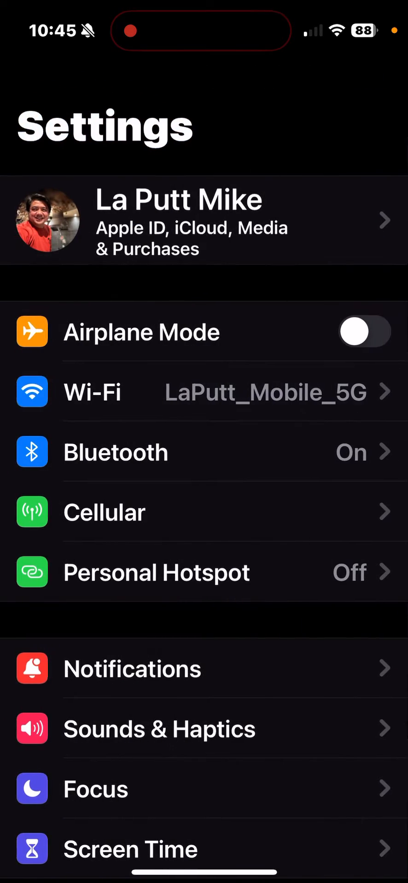
{"action": "left_click", "coordinate": [104, 512]}
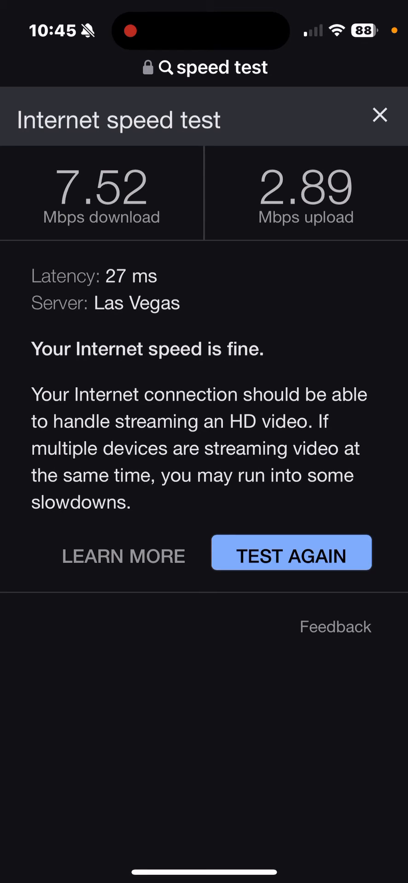
Start a second Google speed test over the LaPutt_Mobile_5G Wi-Fi connection
{"action": "left_click", "coordinate": [290, 553]}
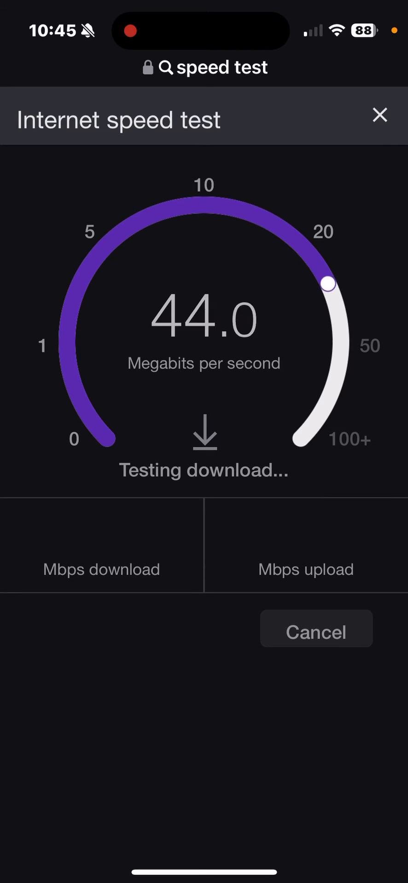